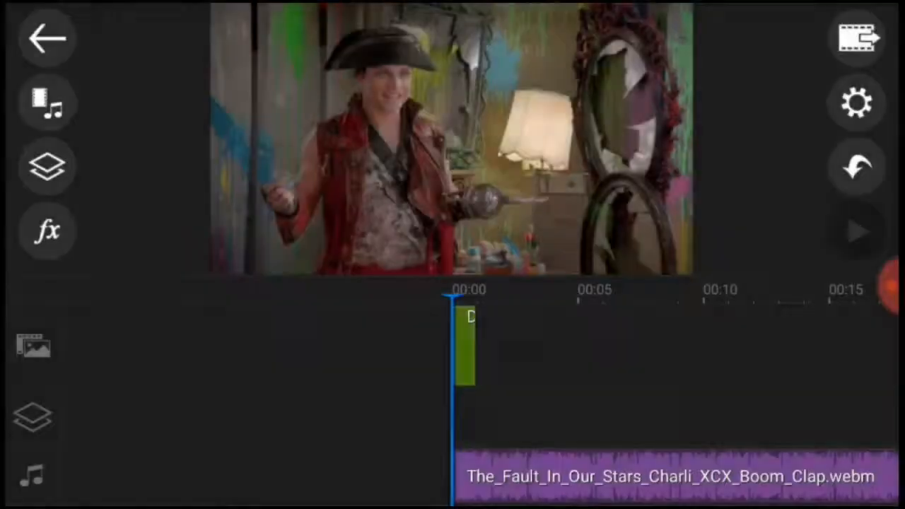
Add the first four Descendants clips to the track with transitions between each pair
{"action": "left_click", "coordinate": [858, 232]}
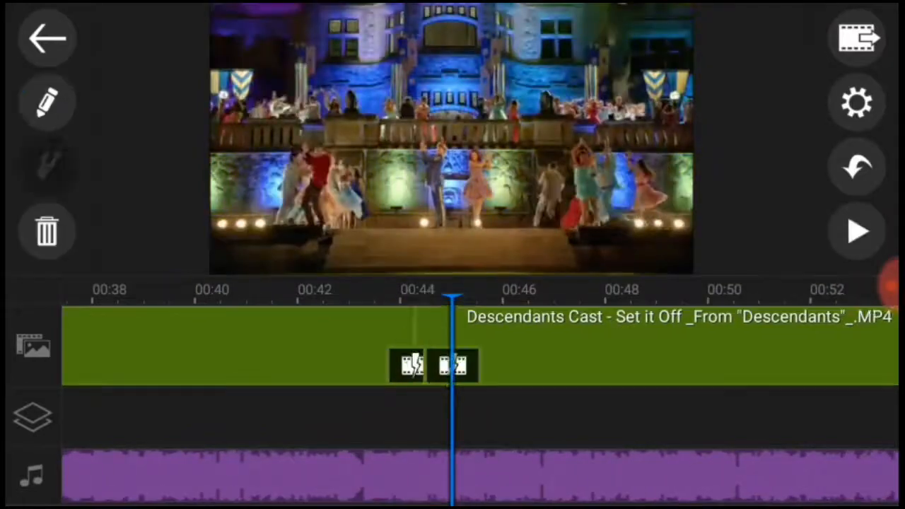
{"action": "left_click", "coordinate": [857, 232]}
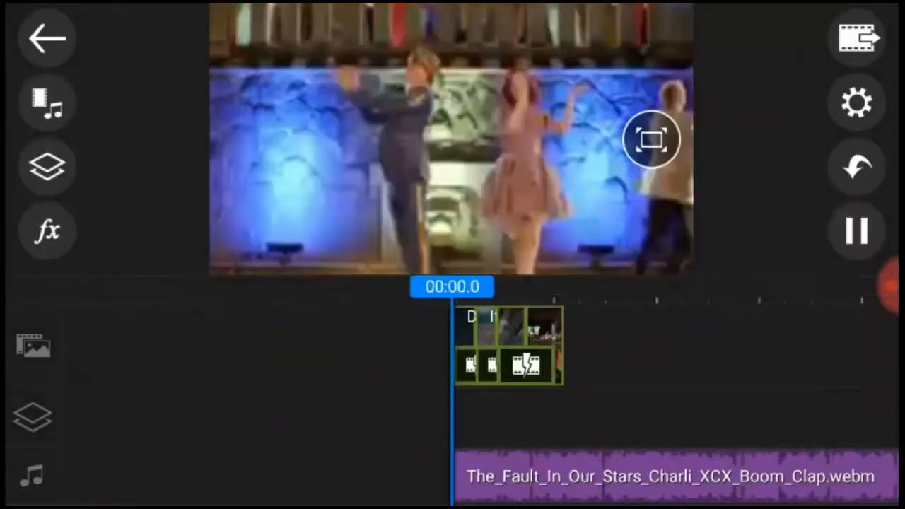
{"action": "left_click", "coordinate": [857, 230]}
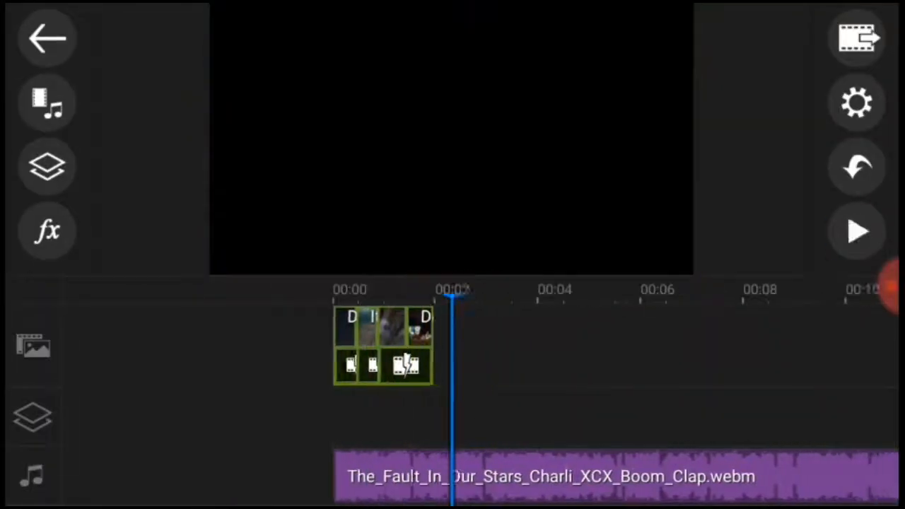
{"action": "left_click", "coordinate": [857, 232]}
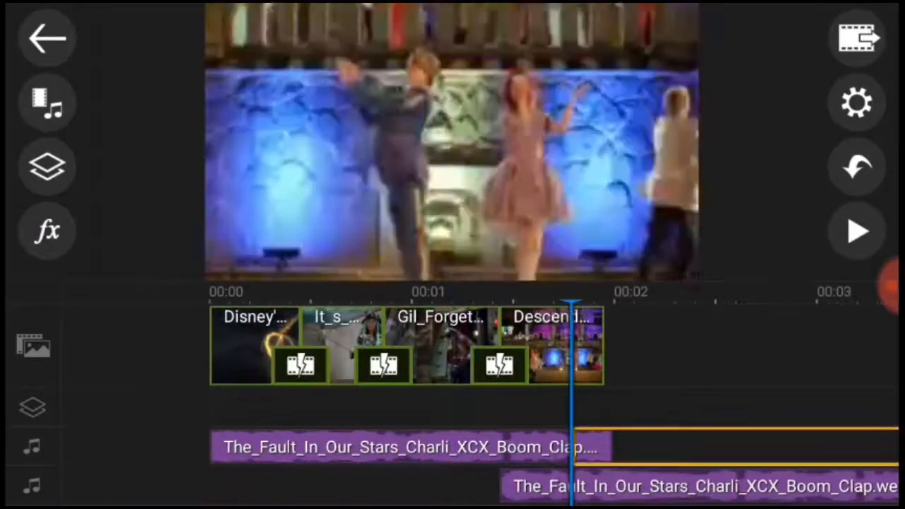
Append the Carlos x Jane scenes clip with a transition leading into it
{"action": "left_click", "coordinate": [858, 232]}
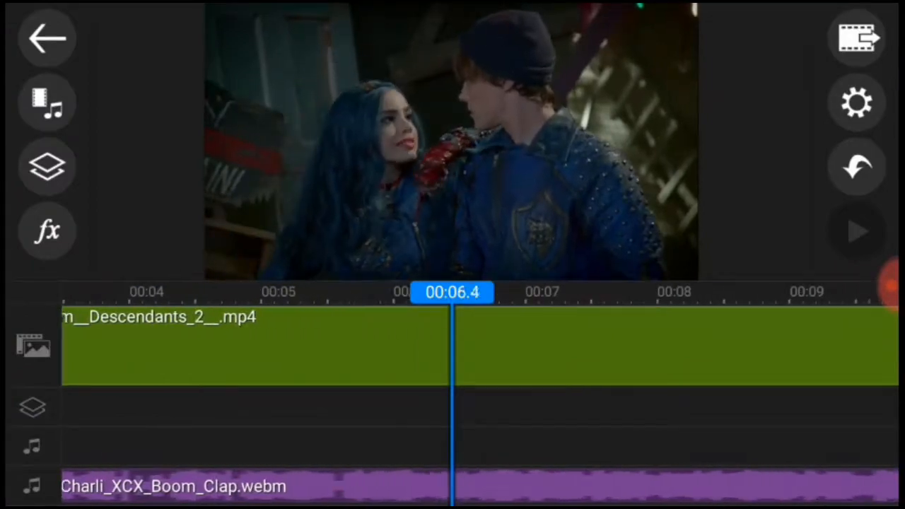
{"action": "left_click", "coordinate": [857, 232]}
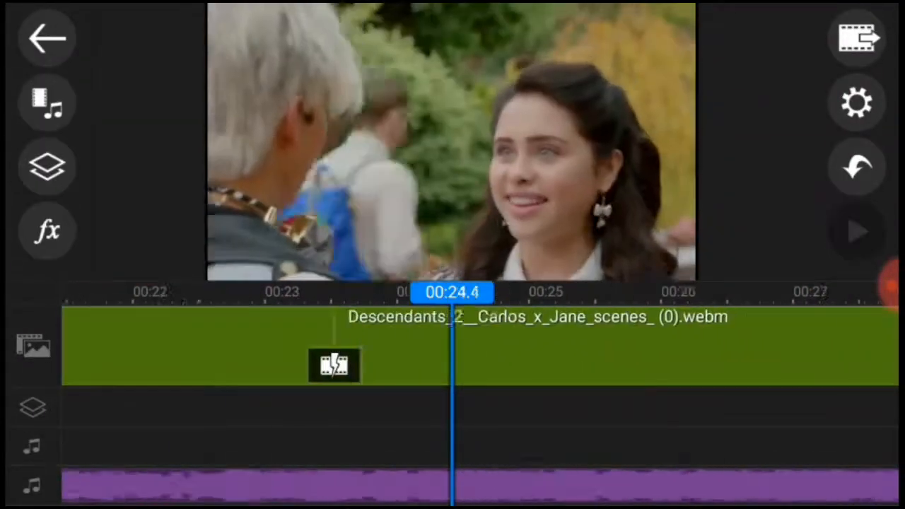
Append another Descendants 2 clip from the phone folders after the Carlos x Jane scenes
{"action": "left_click", "coordinate": [857, 230]}
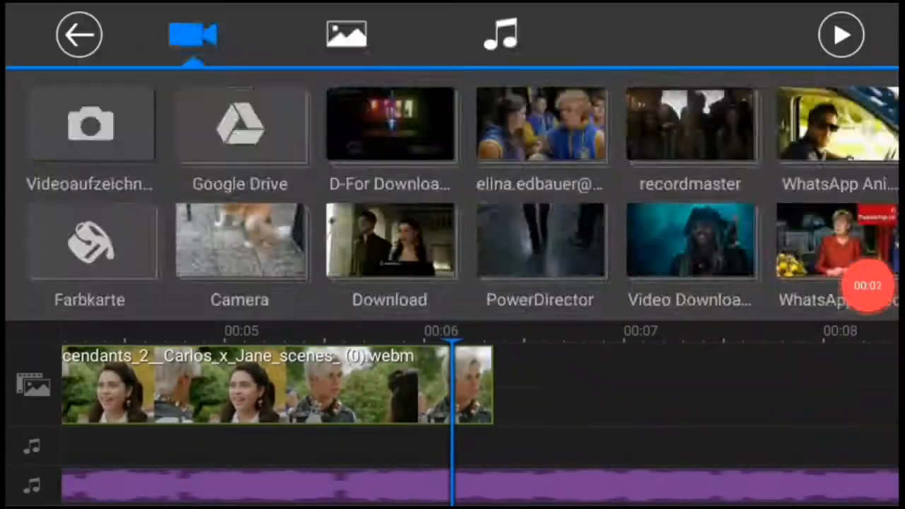
{"action": "left_click", "coordinate": [79, 34]}
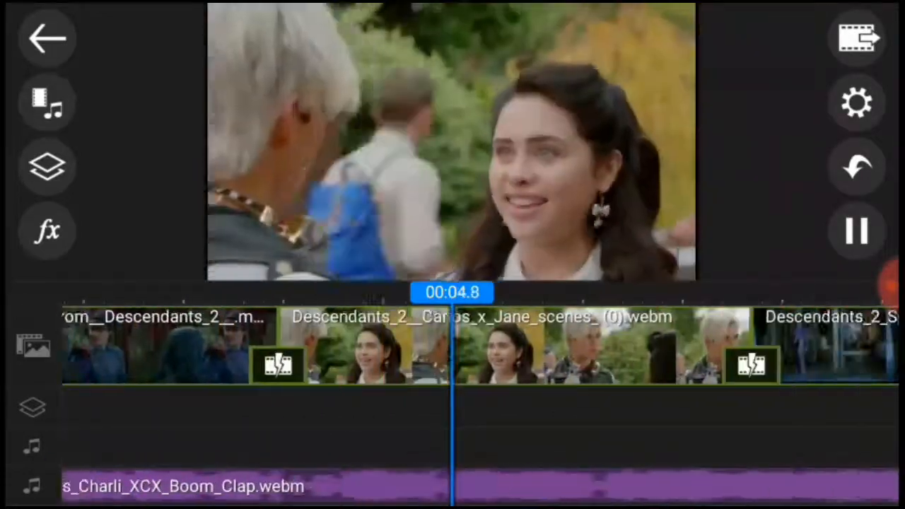
{"action": "left_click", "coordinate": [858, 232]}
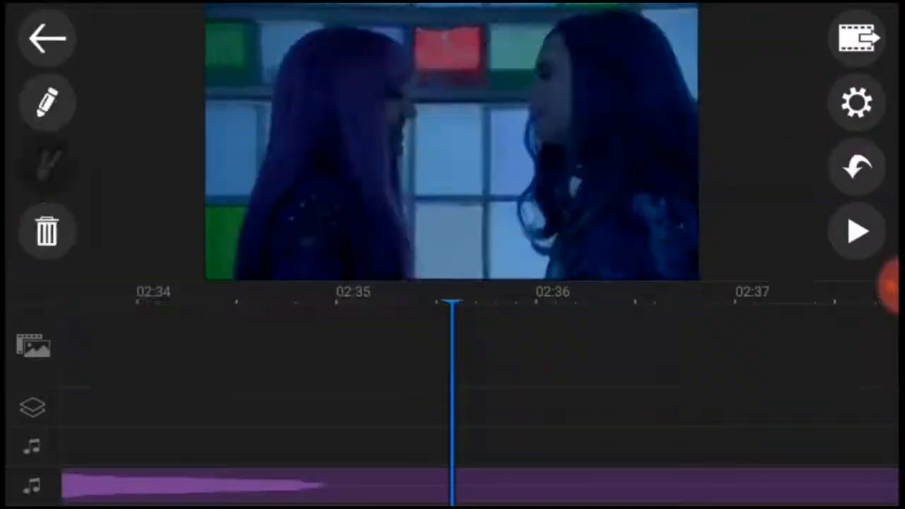
{"action": "left_click", "coordinate": [857, 232]}
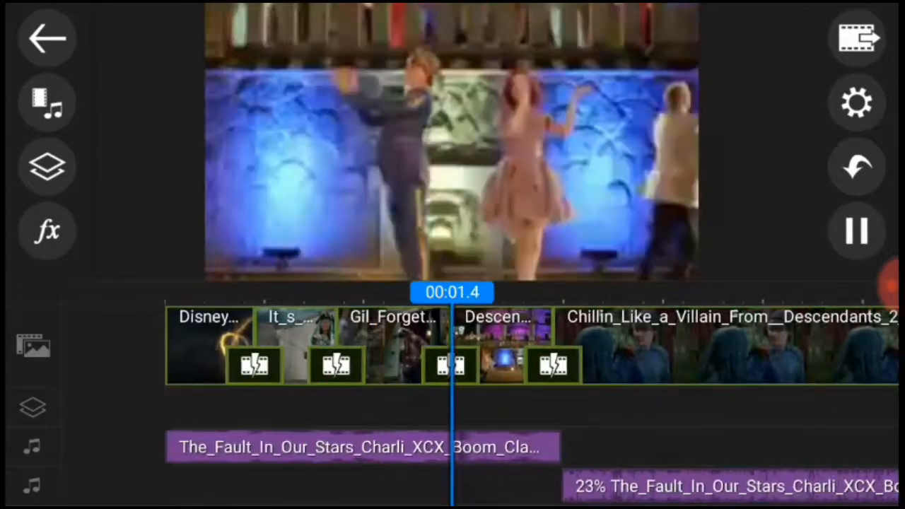
{"action": "left_click", "coordinate": [857, 232]}
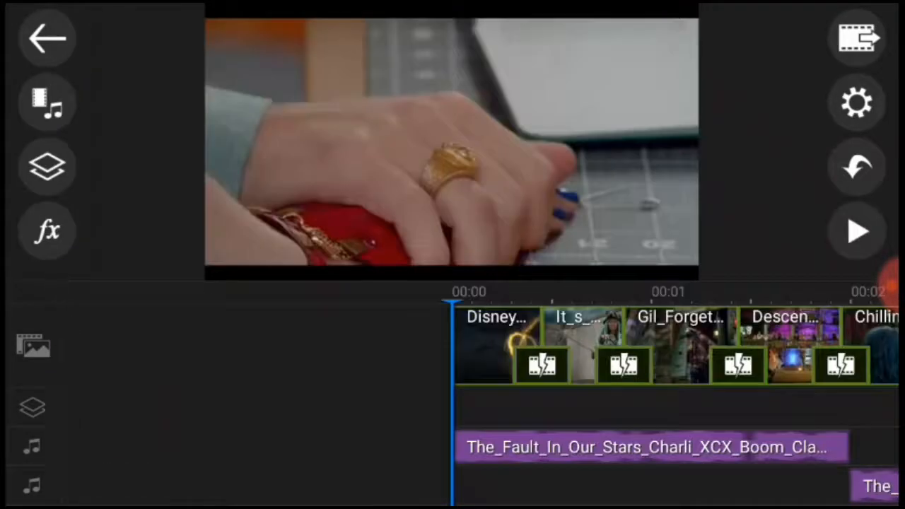
Set the first Boom Clap track's volume to 51 in Audio configuration
{"action": "left_click", "coordinate": [857, 232]}
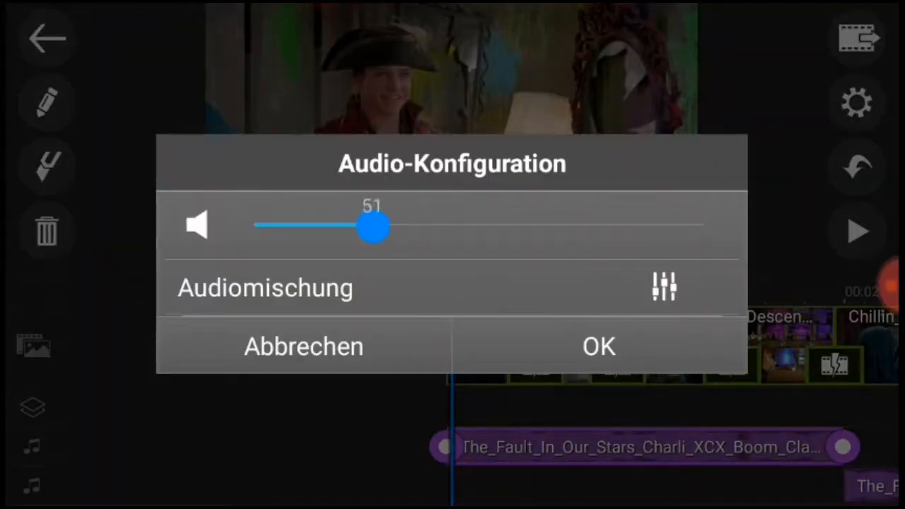
{"action": "left_click", "coordinate": [599, 346]}
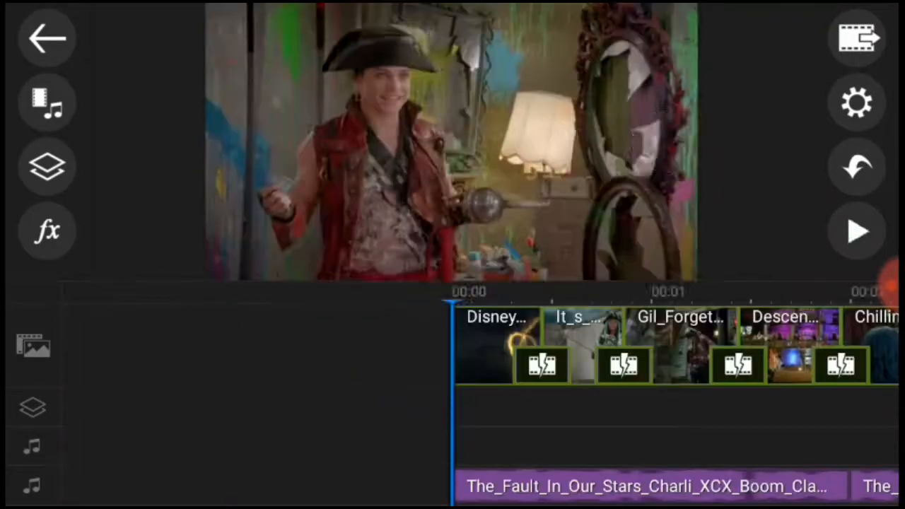
Add an fx effect and a speed change to the car-scene clip near 00:21
{"action": "left_click", "coordinate": [858, 232]}
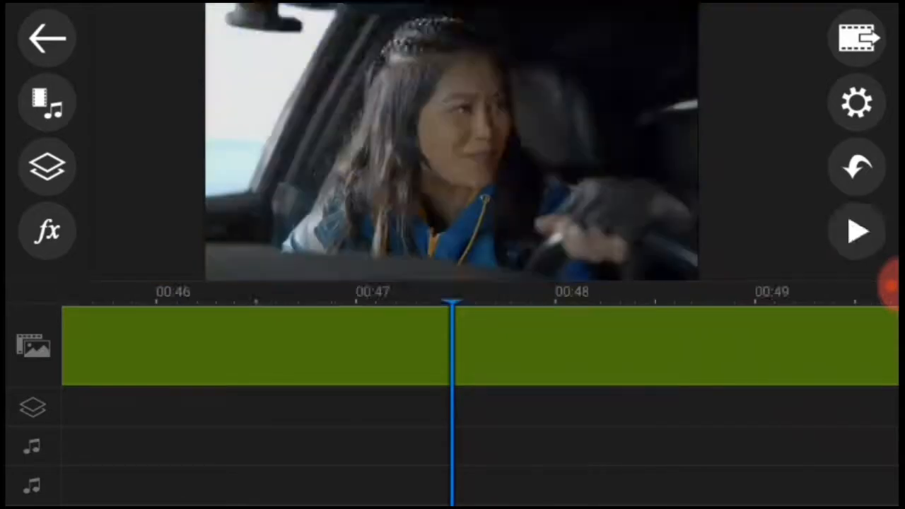
{"action": "left_click", "coordinate": [858, 232]}
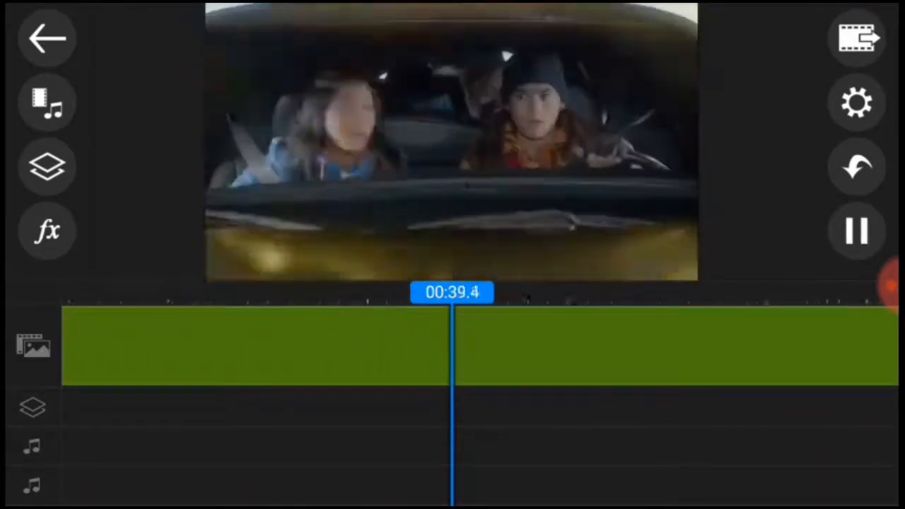
{"action": "left_click", "coordinate": [857, 231]}
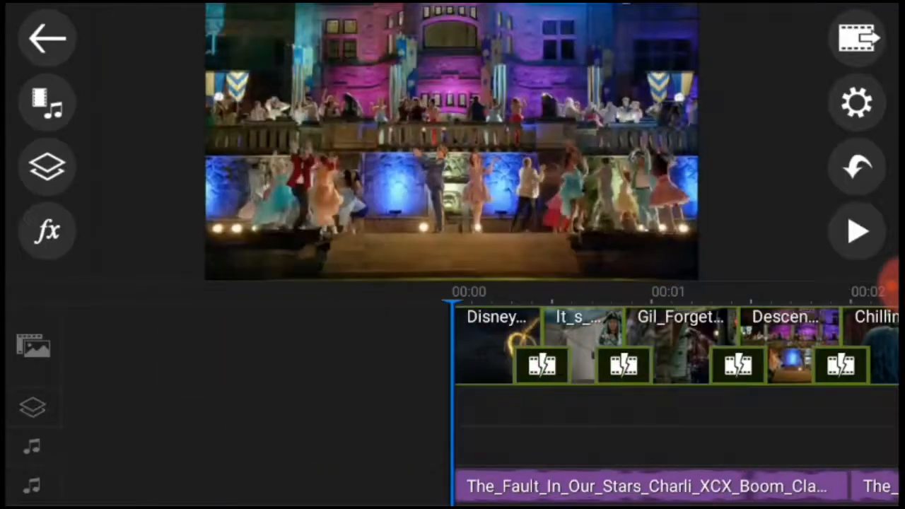
{"action": "left_click", "coordinate": [857, 232]}
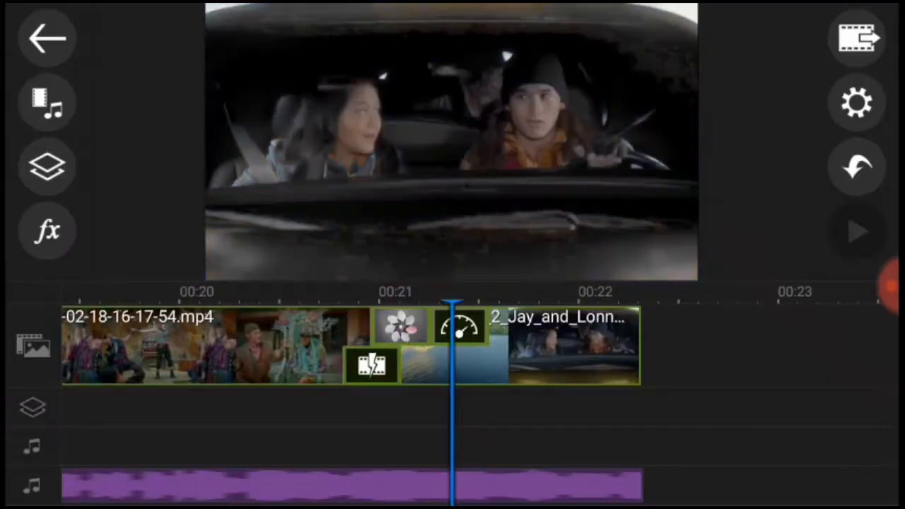
Add a 'Miraculous' text title around 17–19 seconds and preview its animation
{"action": "left_click", "coordinate": [857, 232]}
{"action": "type", "text": "Miraculou"}
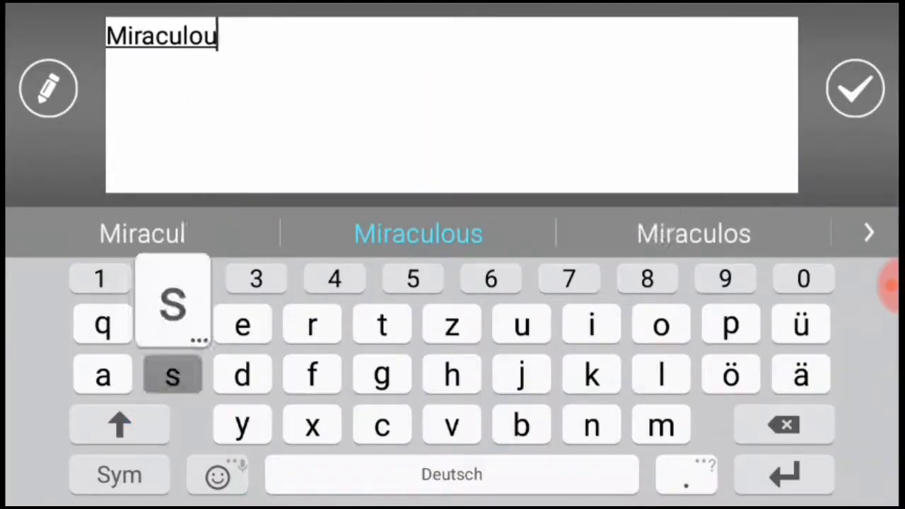
{"action": "left_click", "coordinate": [855, 87]}
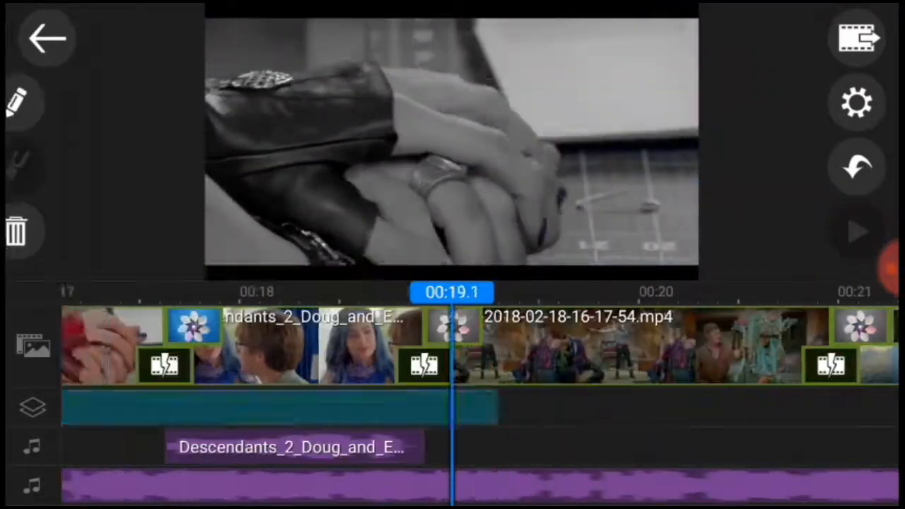
{"action": "left_click", "coordinate": [857, 232]}
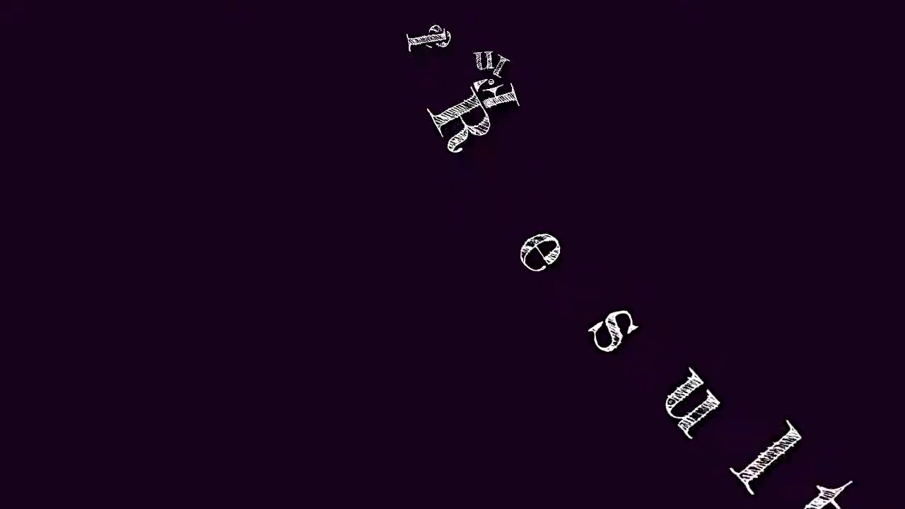